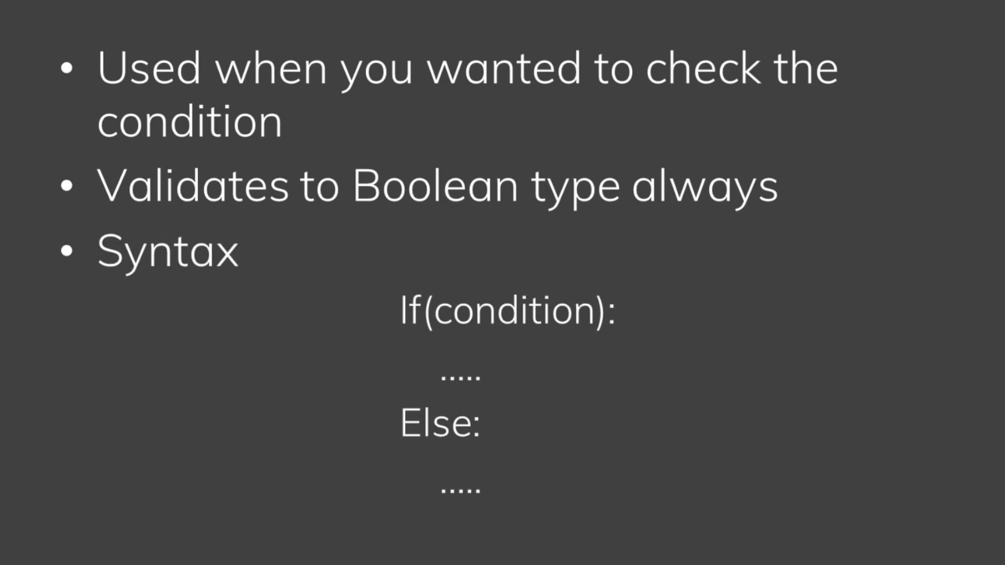
pyautogui.moveTo(440, 325)
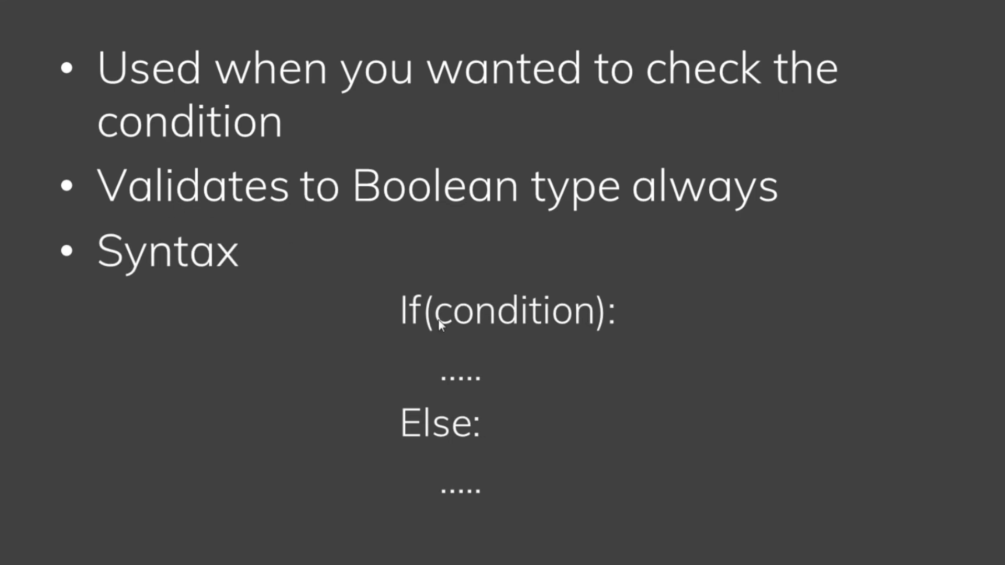
pyautogui.moveTo(556, 330)
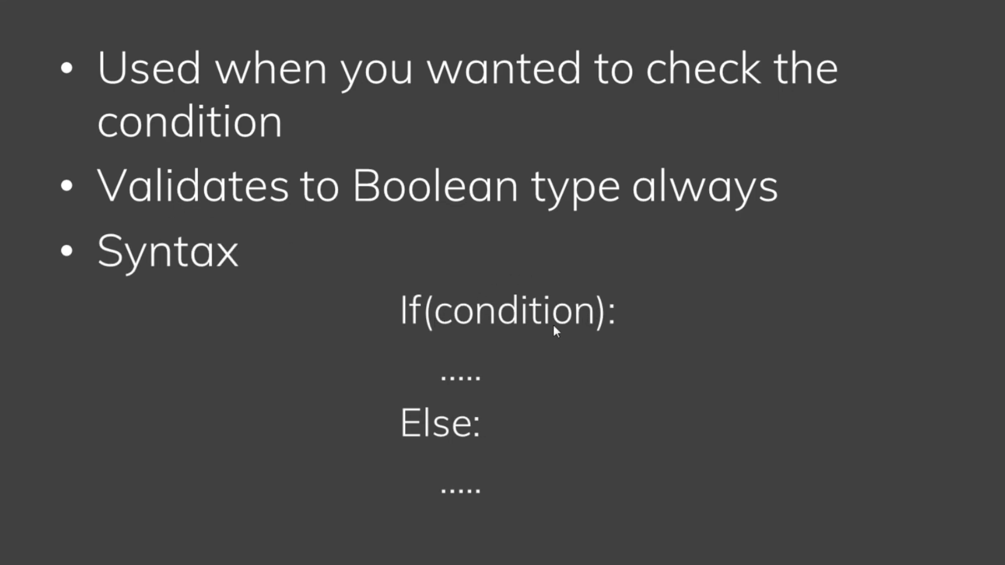
pyautogui.moveTo(537, 424)
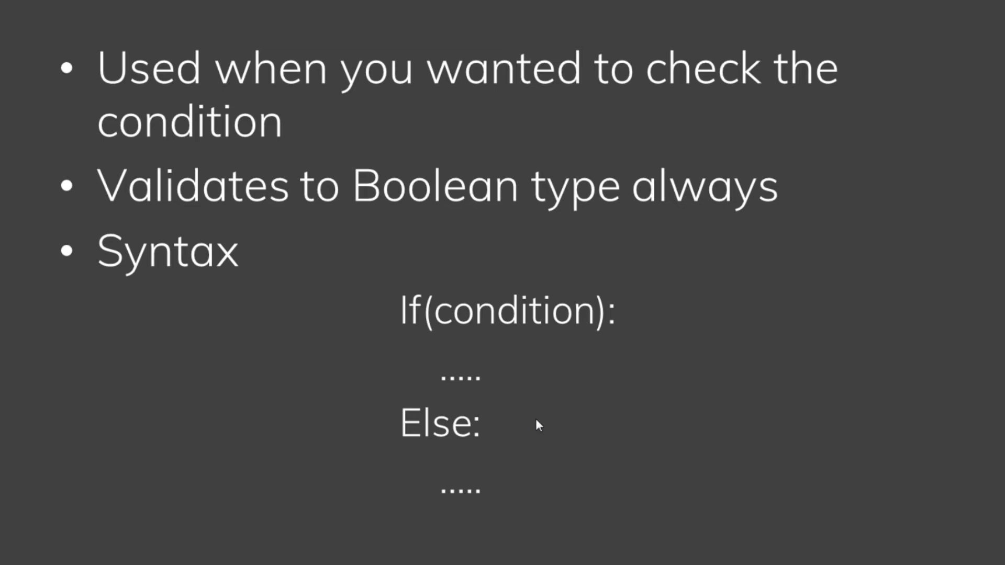
pyautogui.moveTo(611, 331)
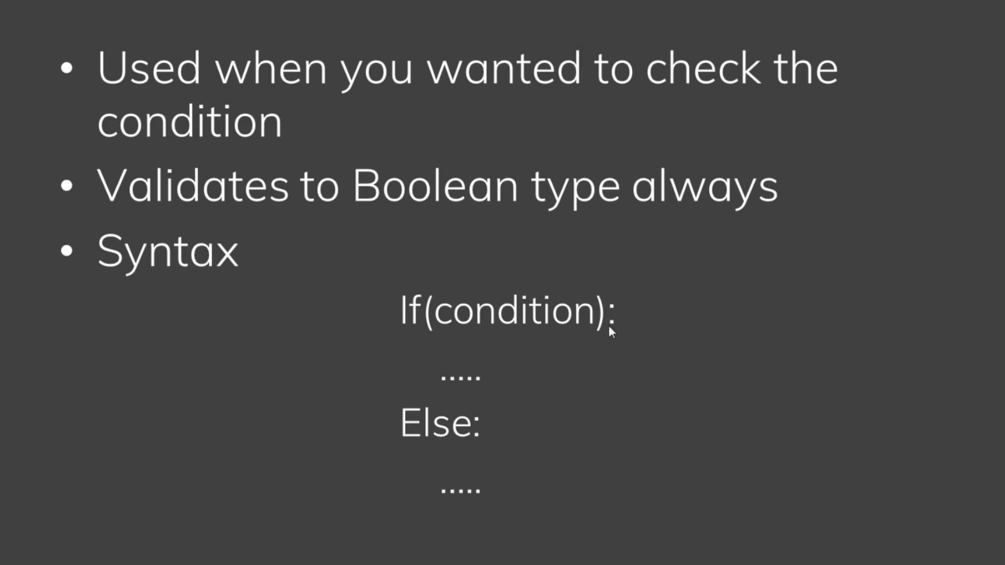
pyautogui.moveTo(615, 320)
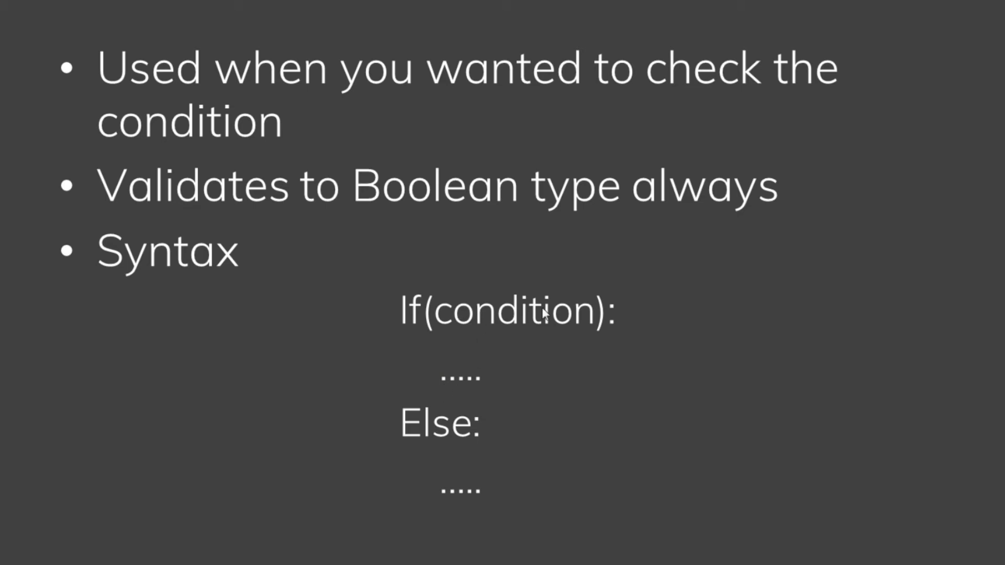
pyautogui.moveTo(460, 431)
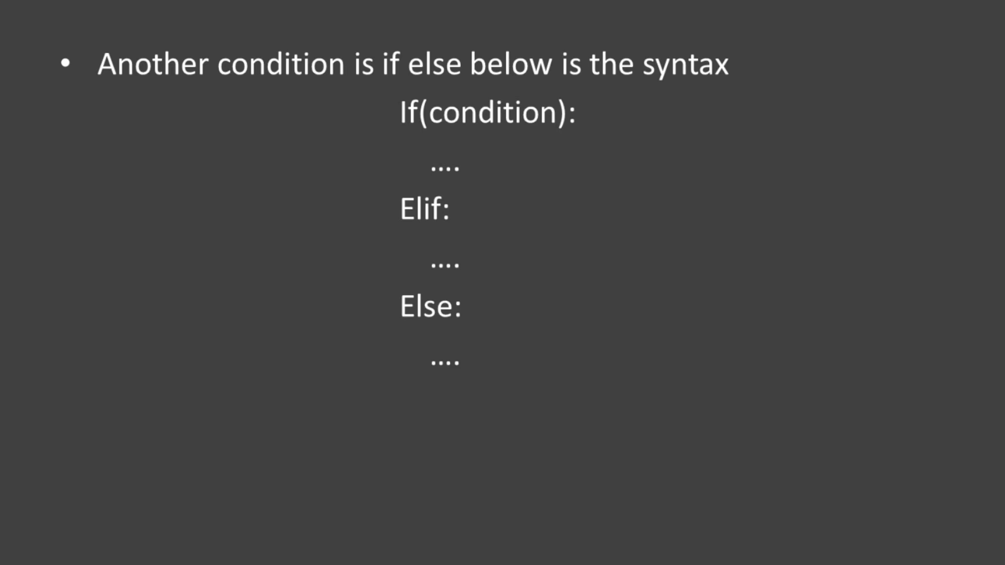
pyautogui.moveTo(422, 145)
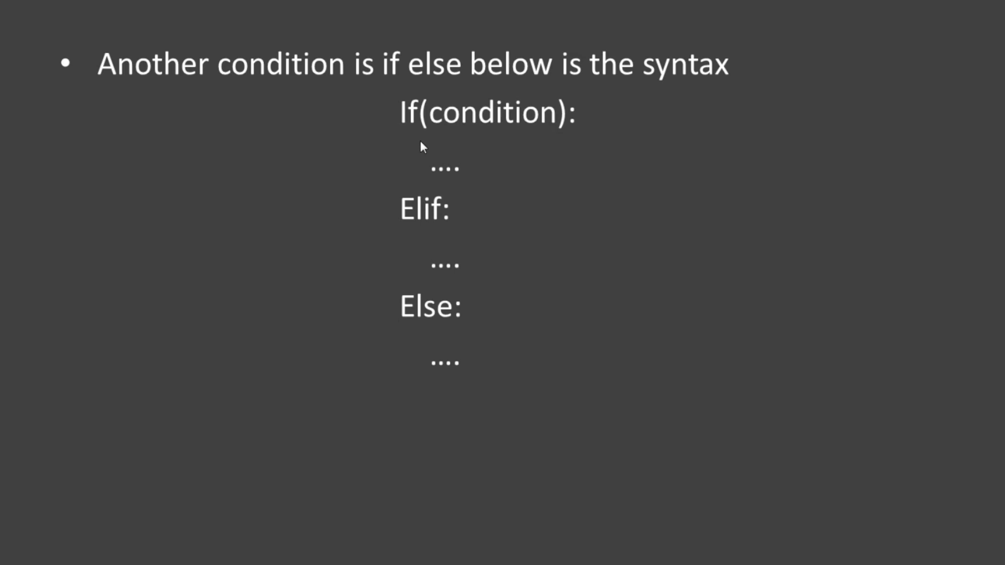
pyautogui.moveTo(430, 71)
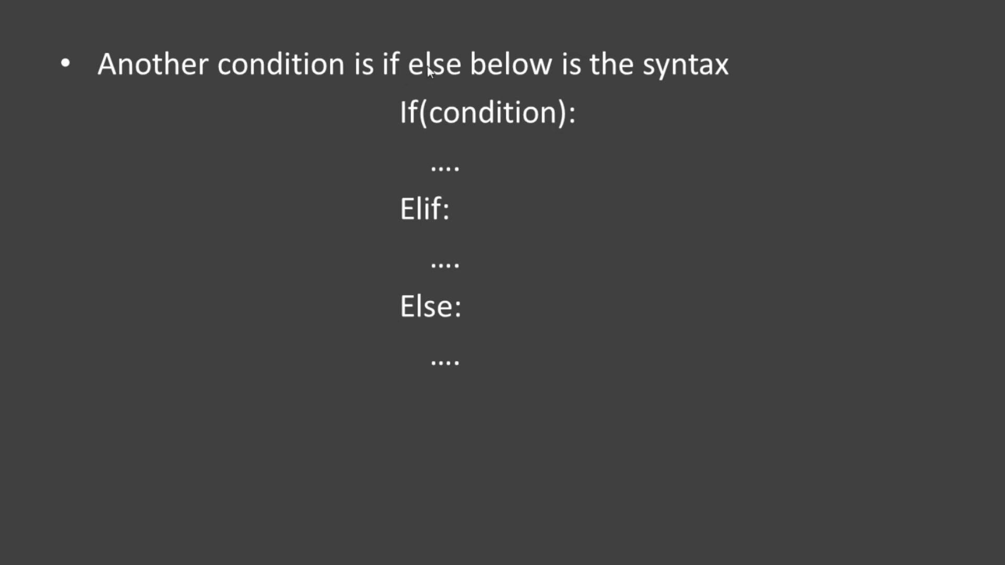
pyautogui.moveTo(415, 129)
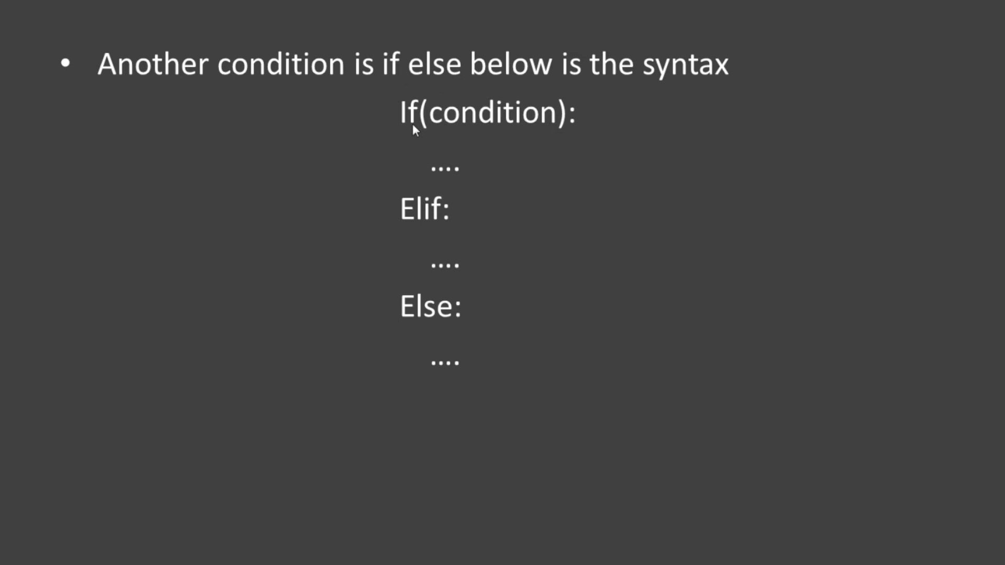
pyautogui.moveTo(458, 140)
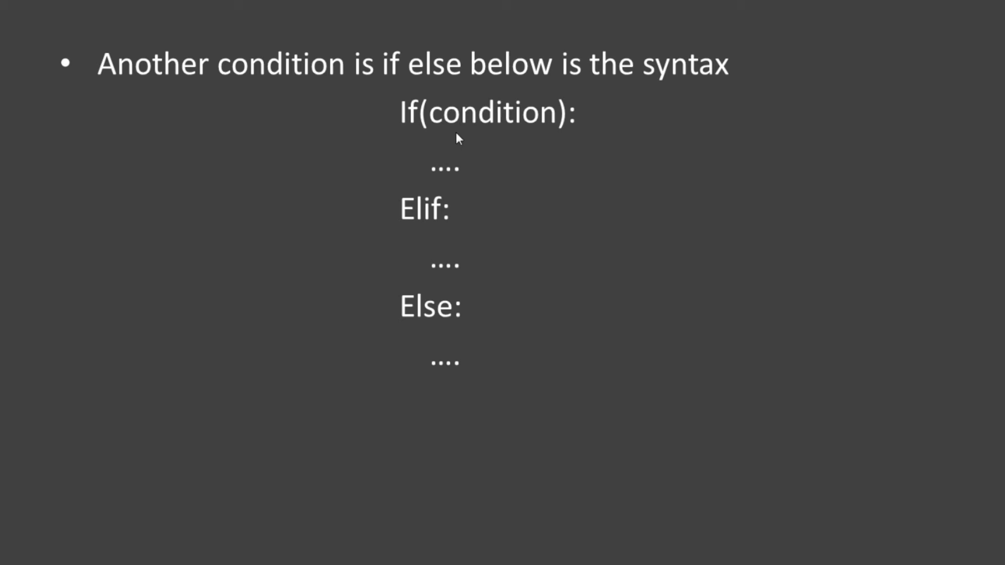
pyautogui.moveTo(448, 169)
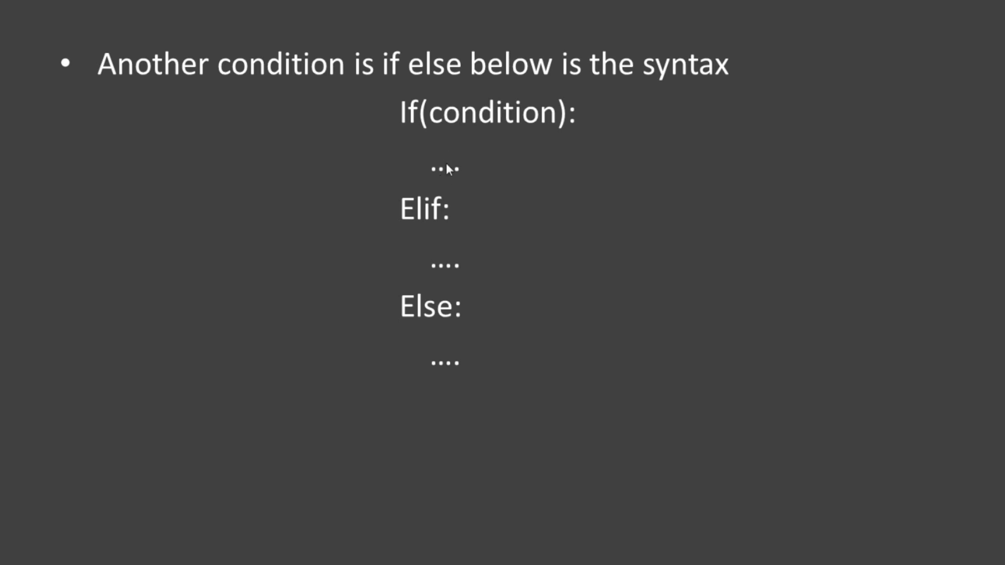
pyautogui.moveTo(418, 216)
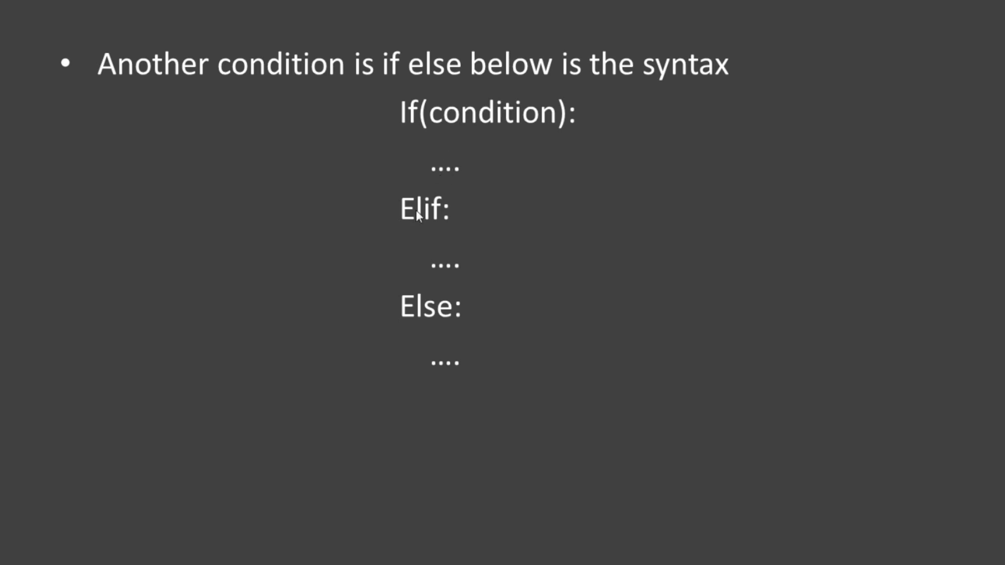
pyautogui.moveTo(439, 220)
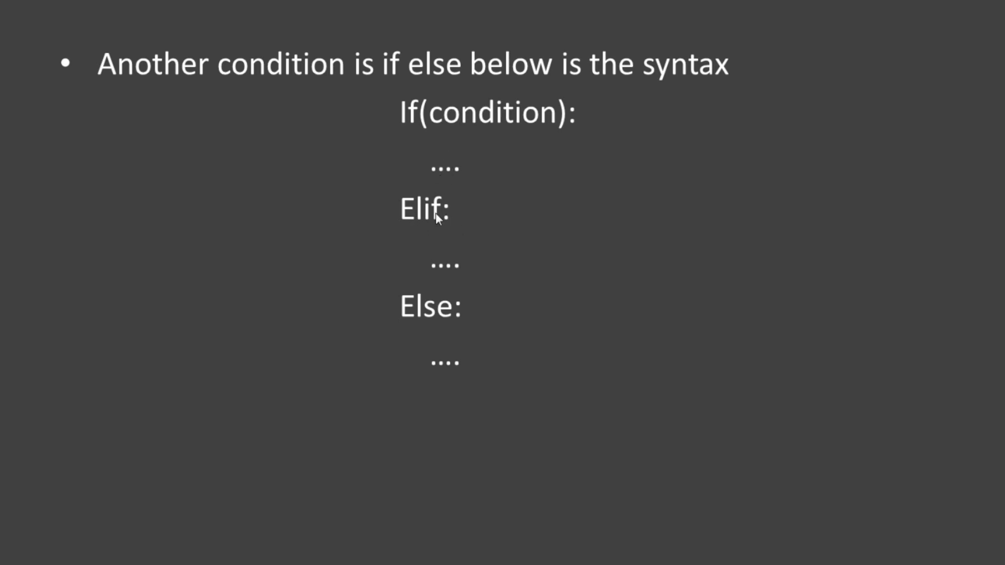
pyautogui.moveTo(463, 216)
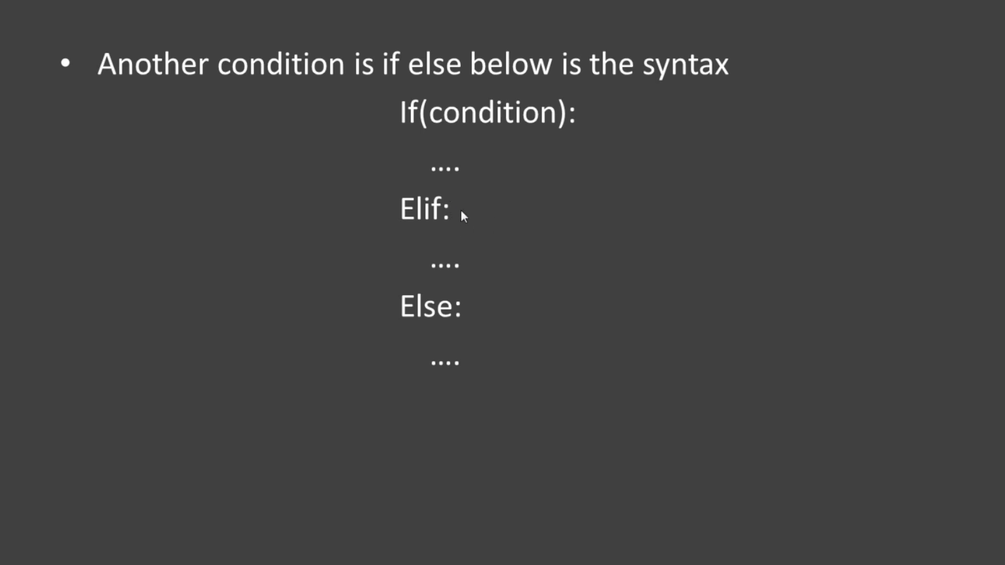
pyautogui.moveTo(447, 269)
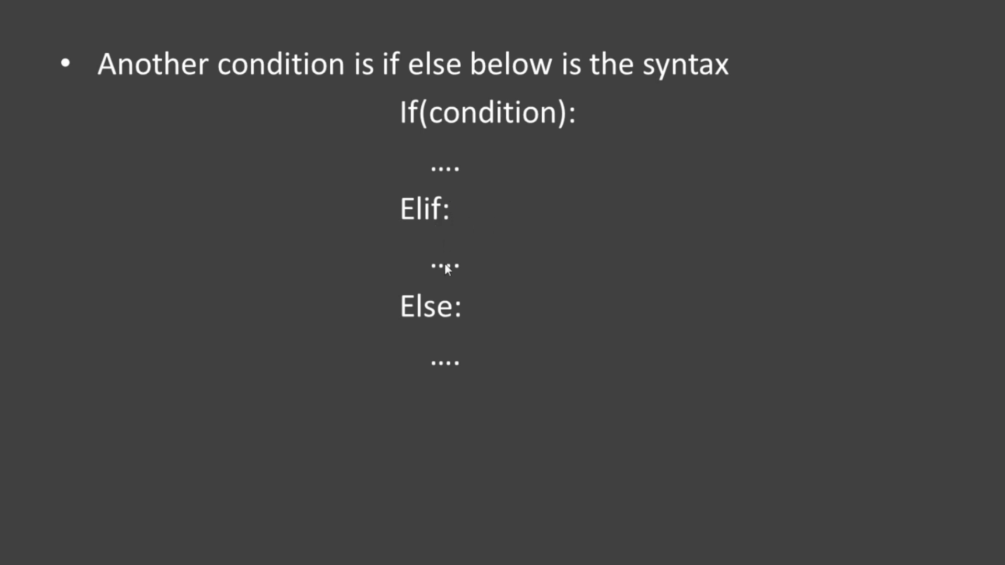
pyautogui.moveTo(454, 165)
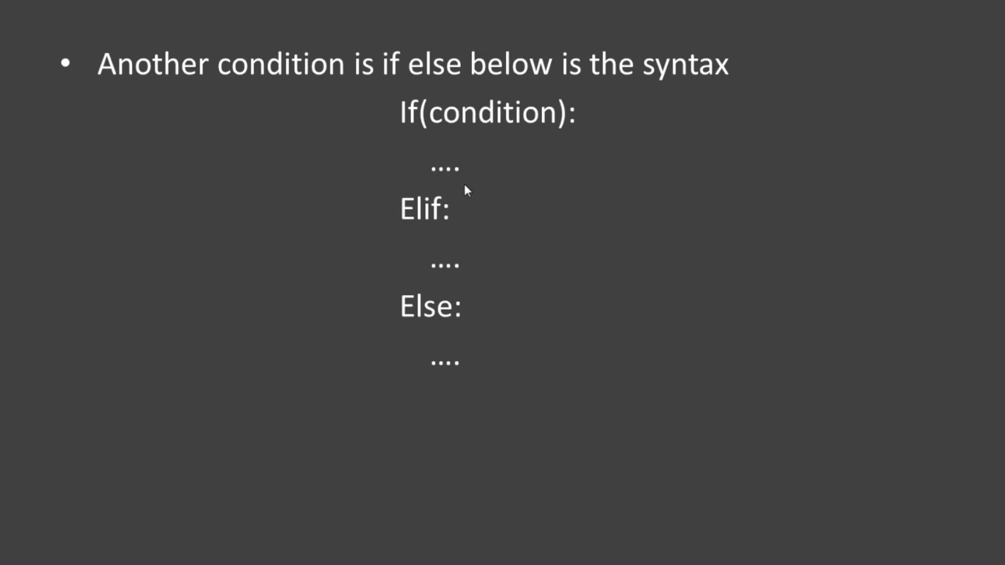
pyautogui.moveTo(444, 359)
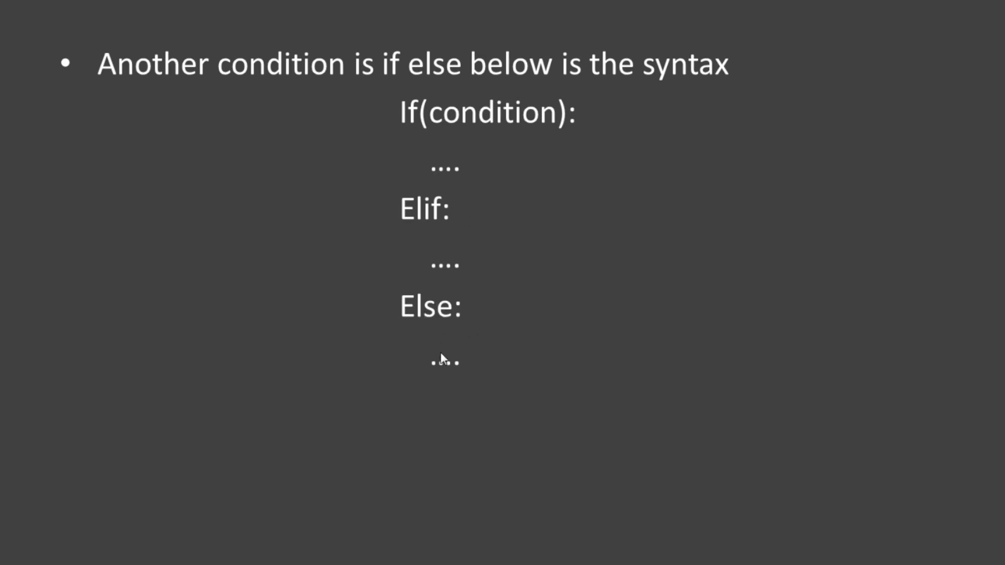
pyautogui.moveTo(482, 343)
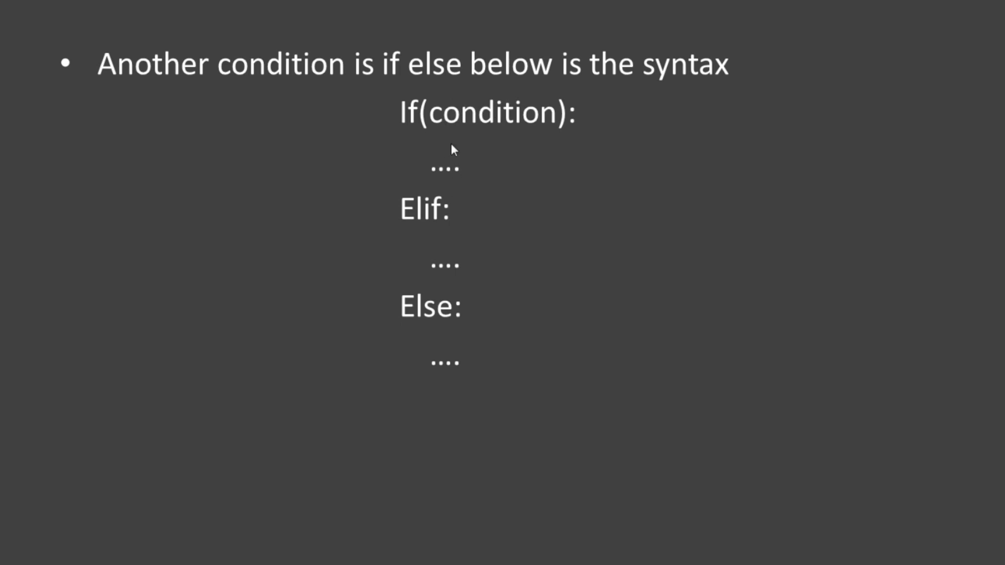
pyautogui.moveTo(451, 159)
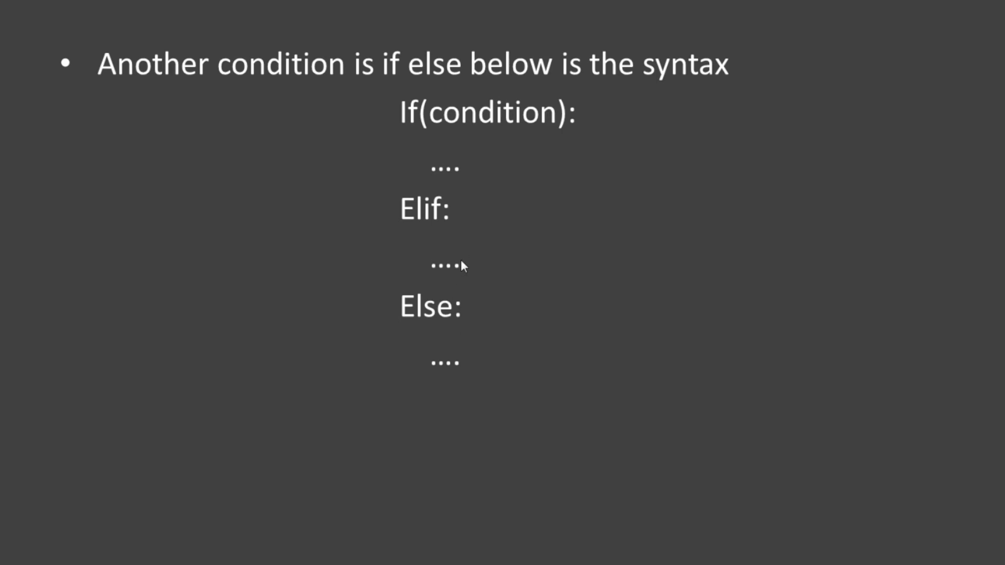
pyautogui.moveTo(453, 132)
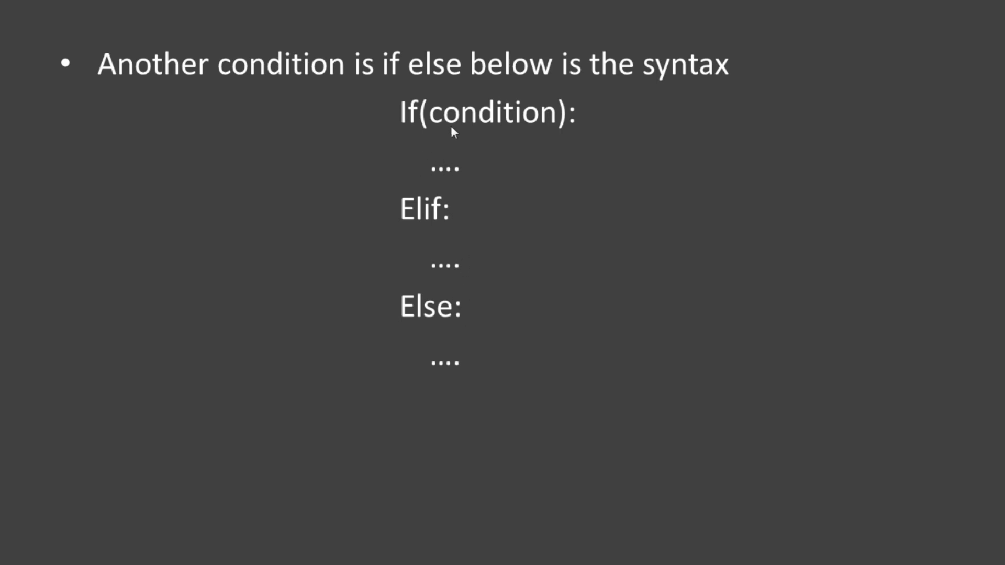
pyautogui.moveTo(450, 175)
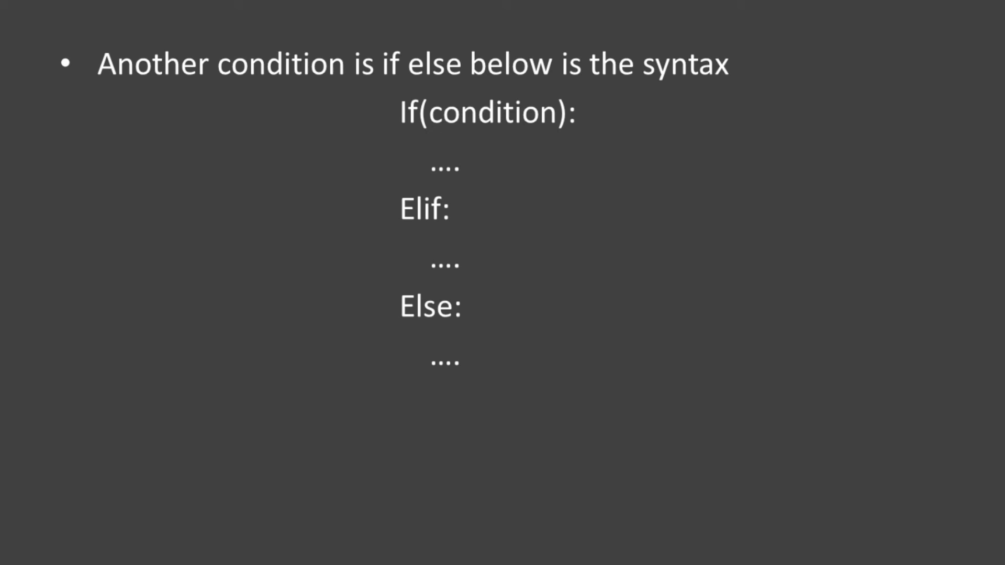
# Move the slideshow between the if/else and if/elif/else syntax slides
pyautogui.press('Right')
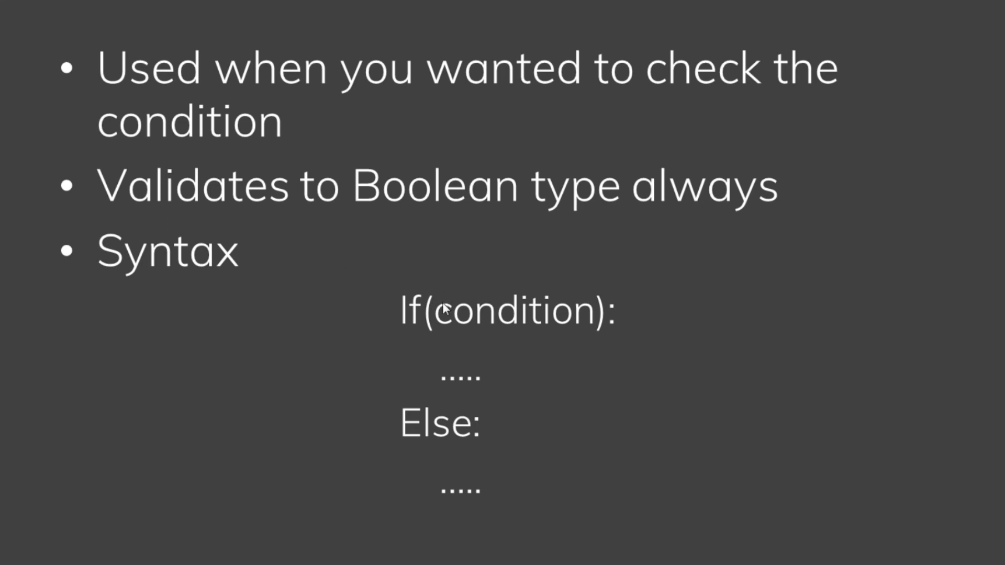
pyautogui.moveTo(448, 367)
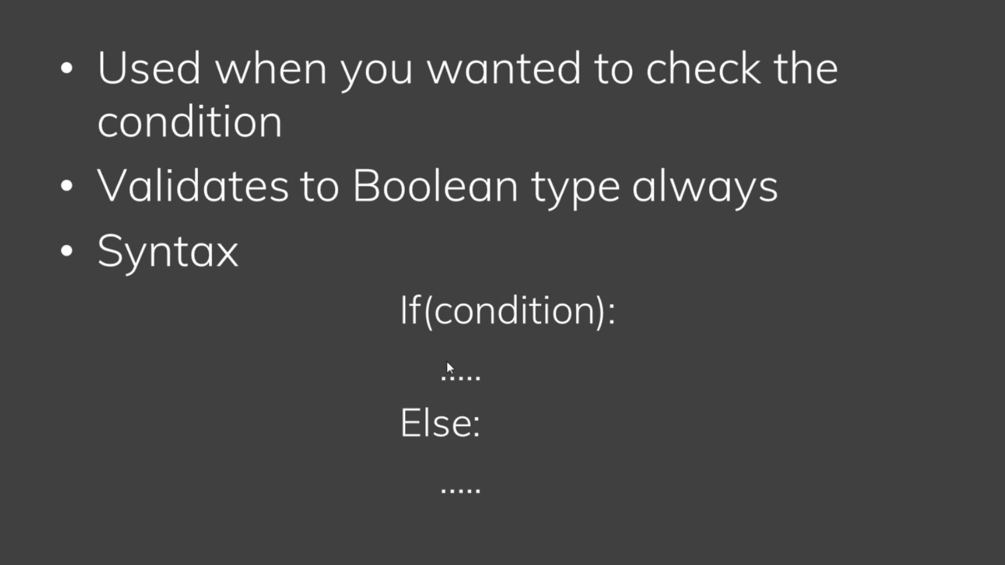
pyautogui.moveTo(474, 477)
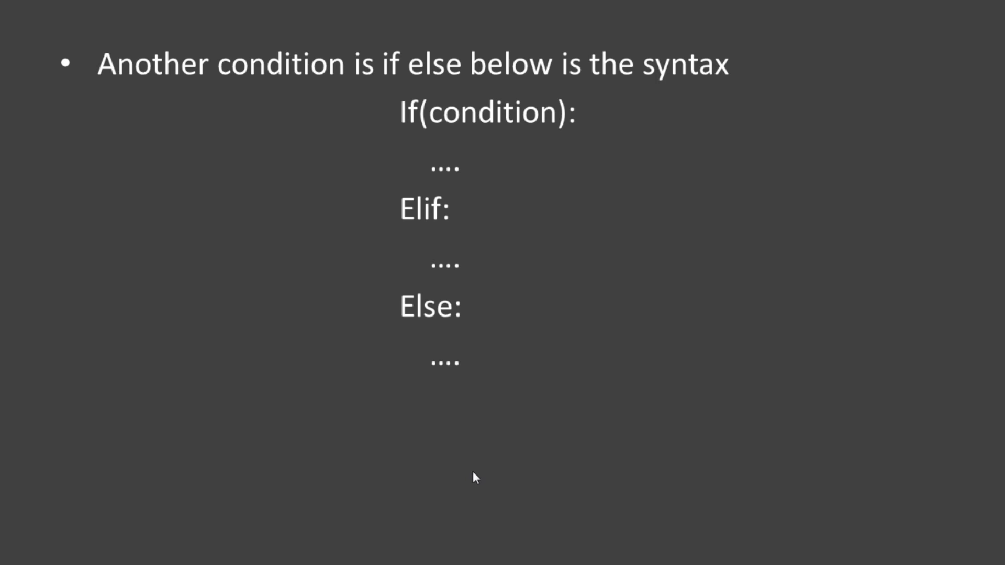
pyautogui.moveTo(421, 268)
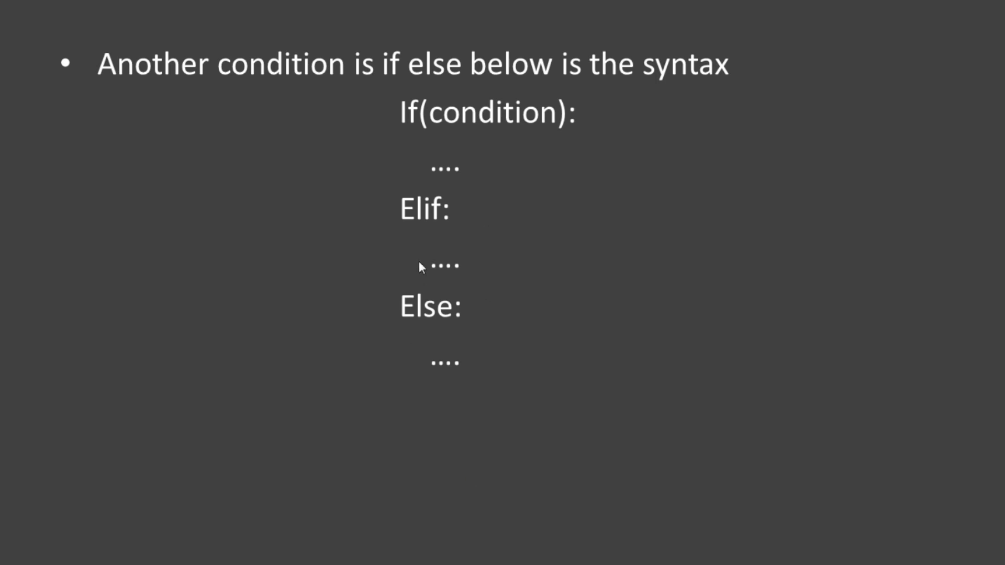
pyautogui.moveTo(404, 111)
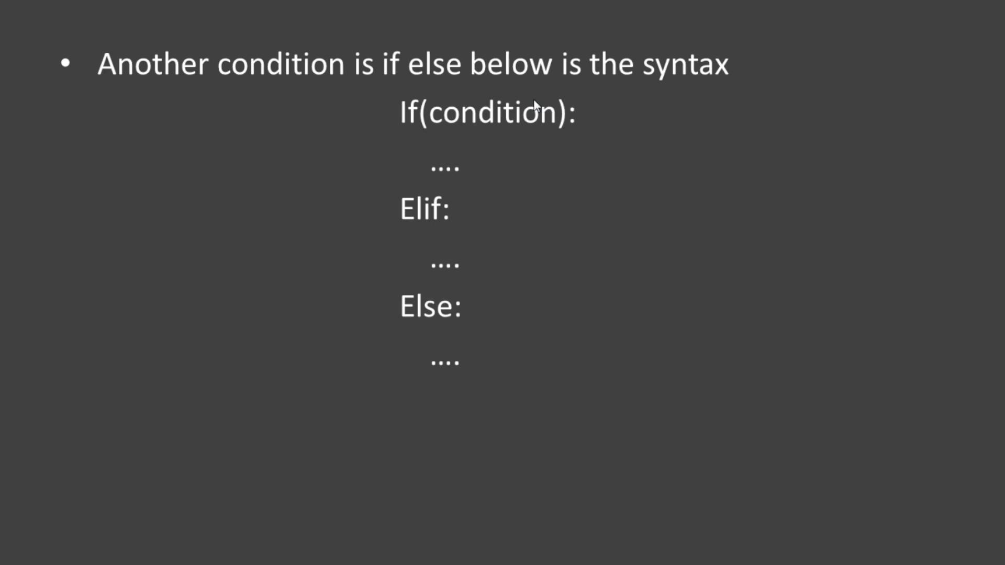
pyautogui.moveTo(446, 193)
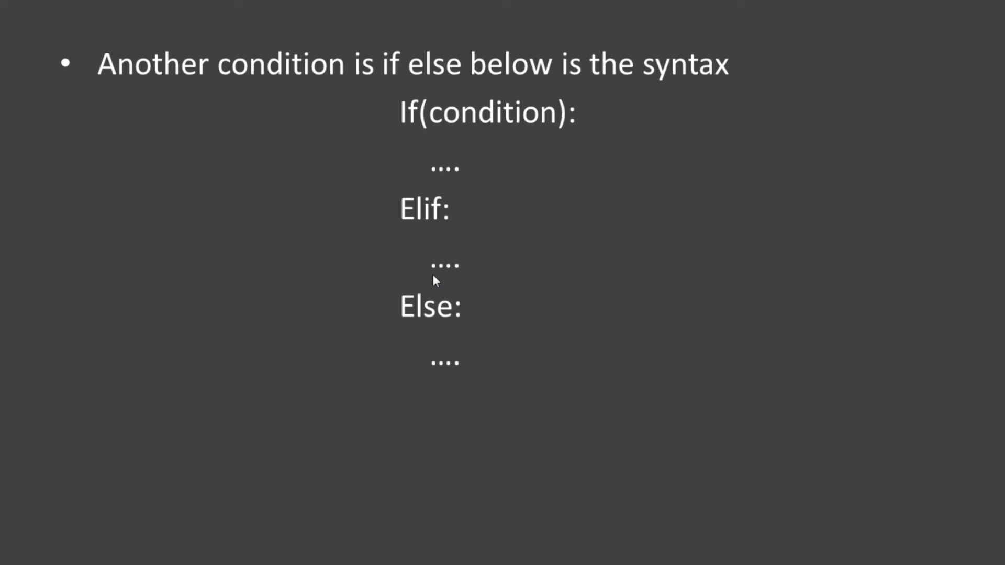
pyautogui.moveTo(445, 240)
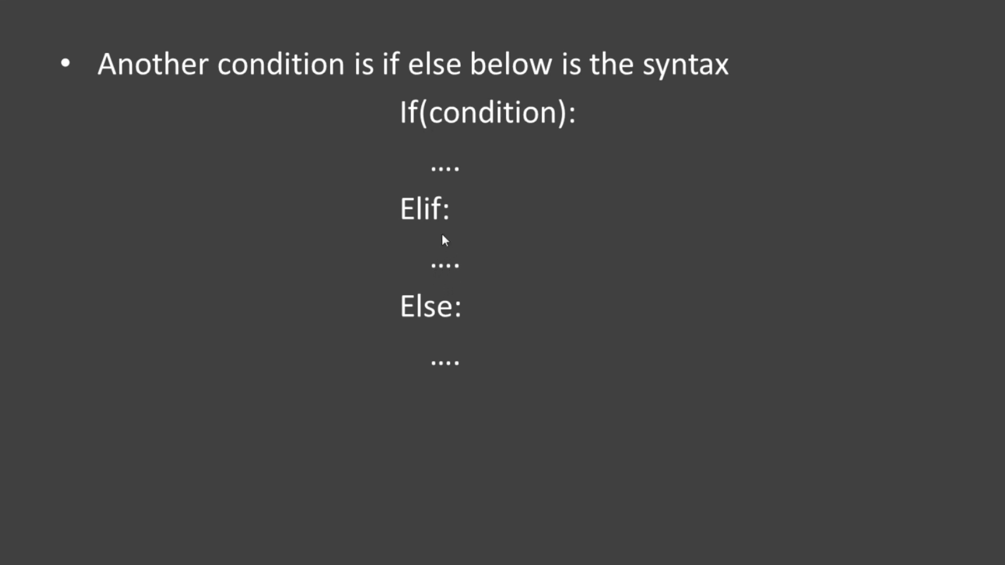
pyautogui.moveTo(446, 274)
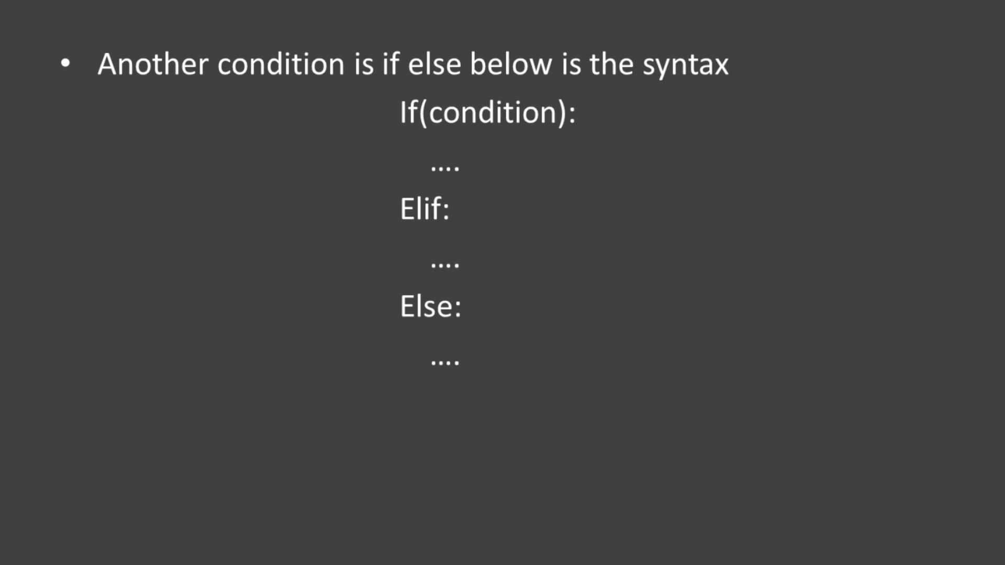
pyautogui.moveTo(455, 266)
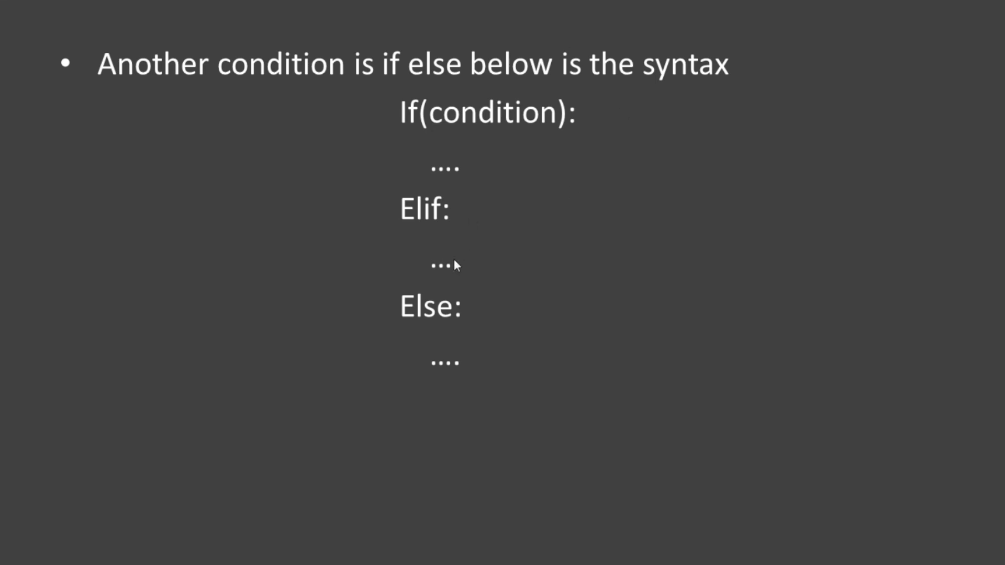
pyautogui.moveTo(440, 229)
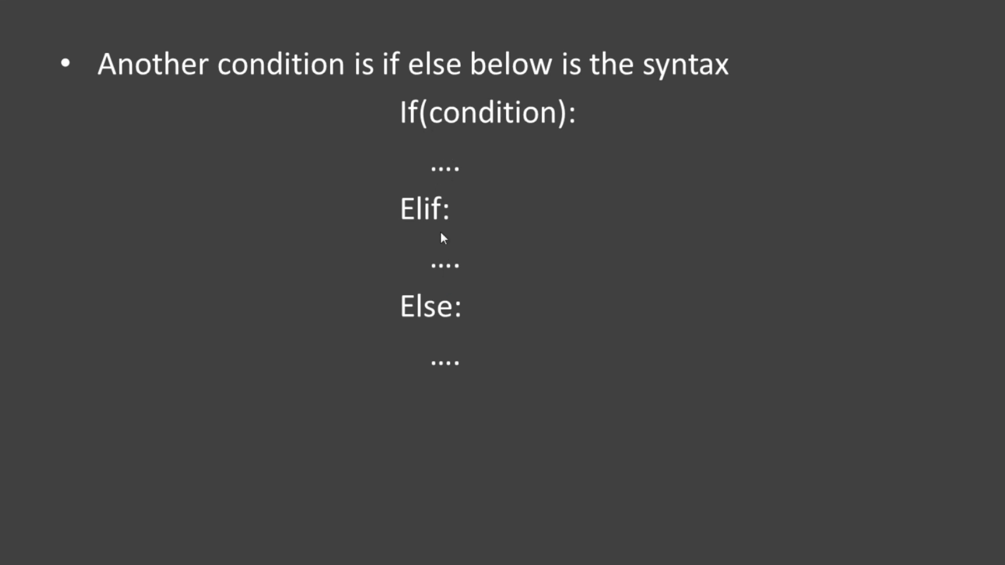
pyautogui.moveTo(442, 393)
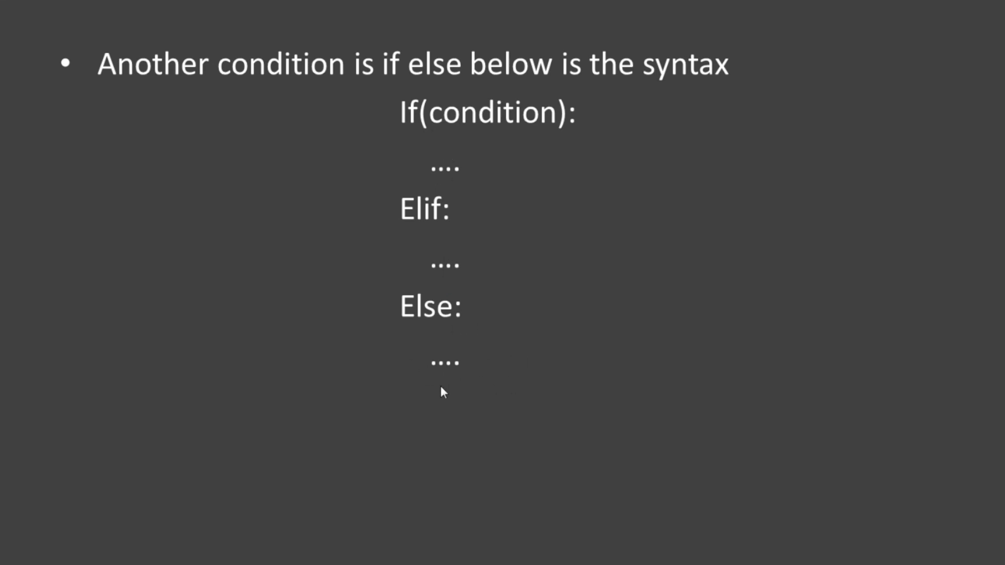
pyautogui.moveTo(482, 351)
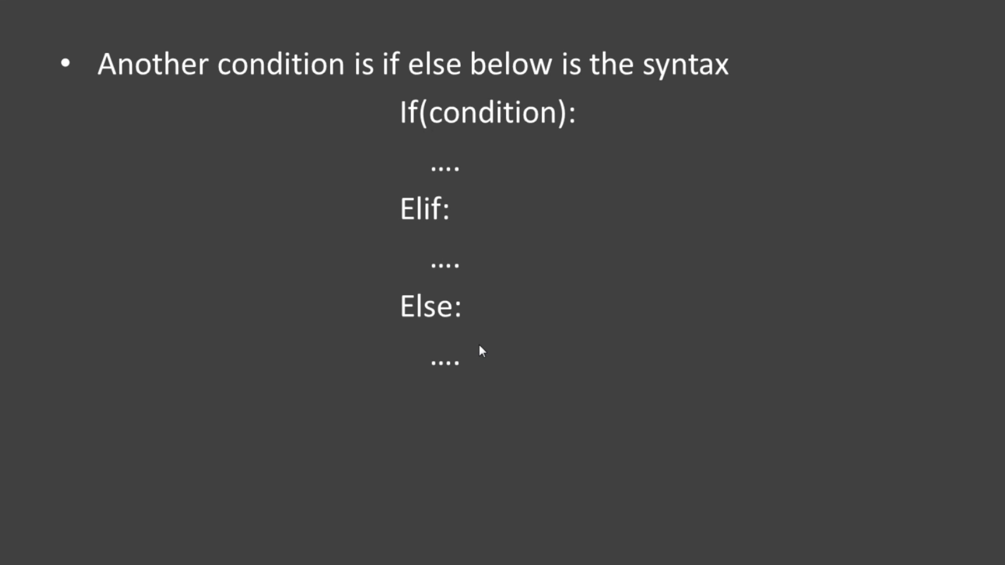